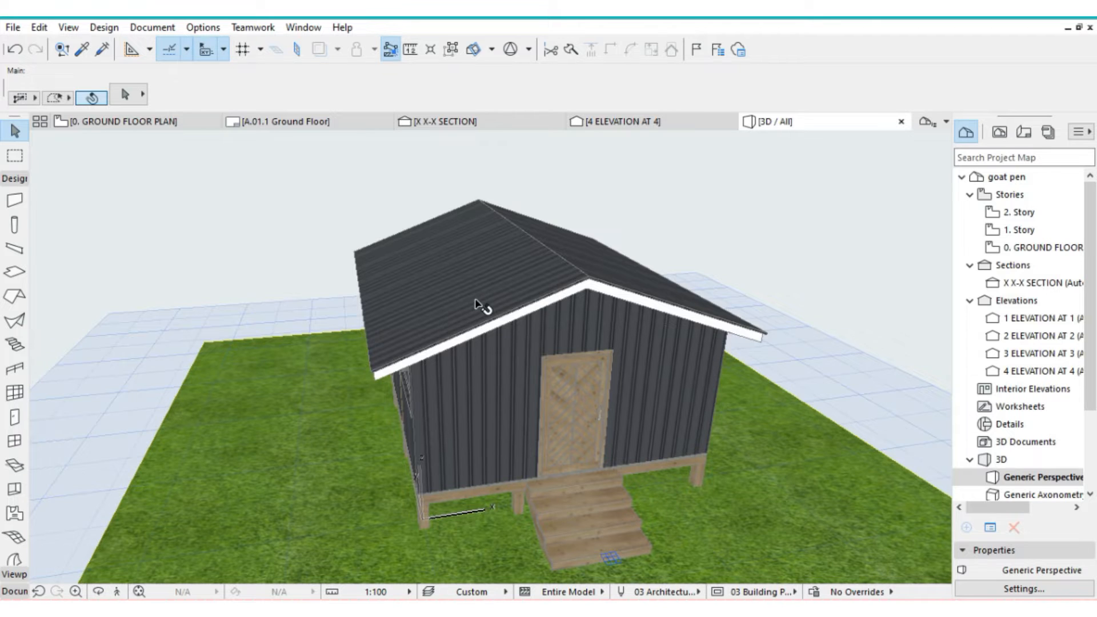
# Delete the existing roof in 3D and switch to the ground floor plan
pyautogui.click(477, 309)
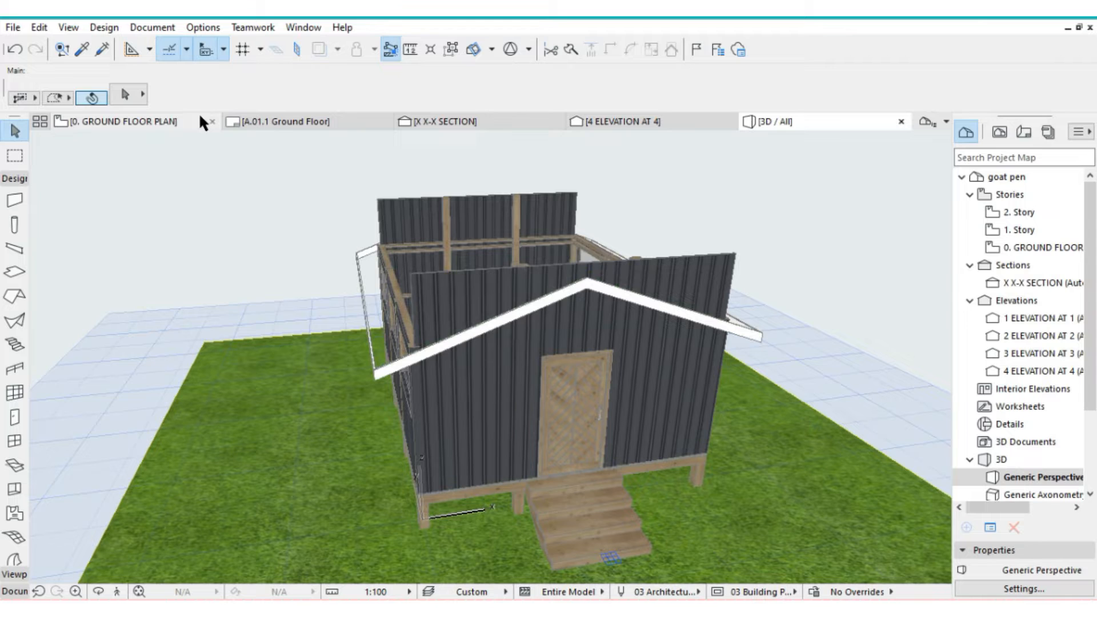
pyautogui.click(130, 124)
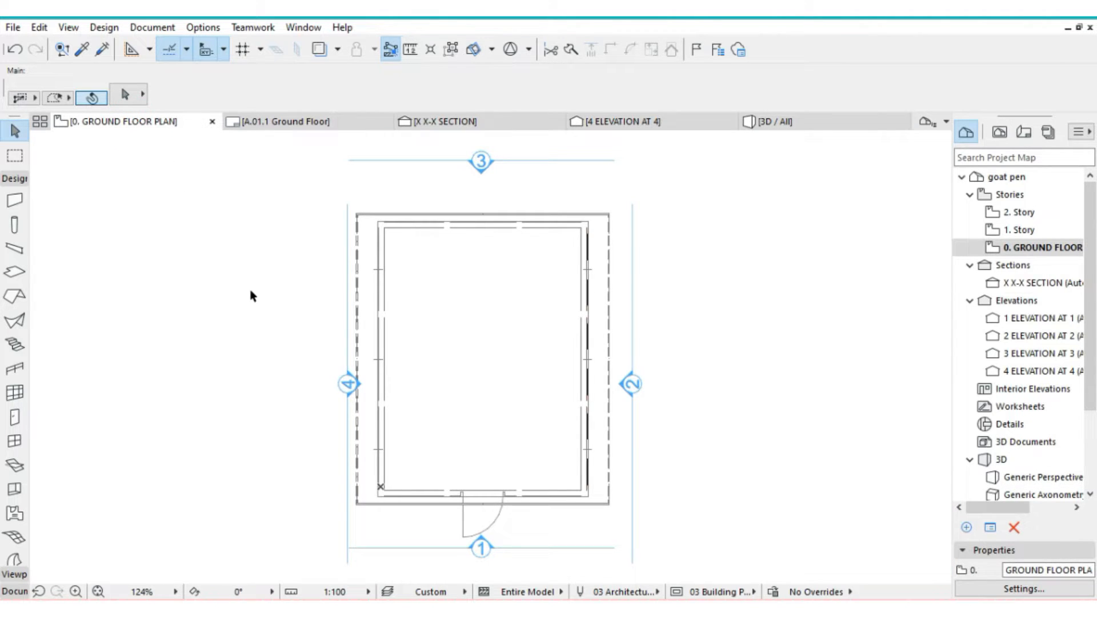
pyautogui.moveTo(13, 295)
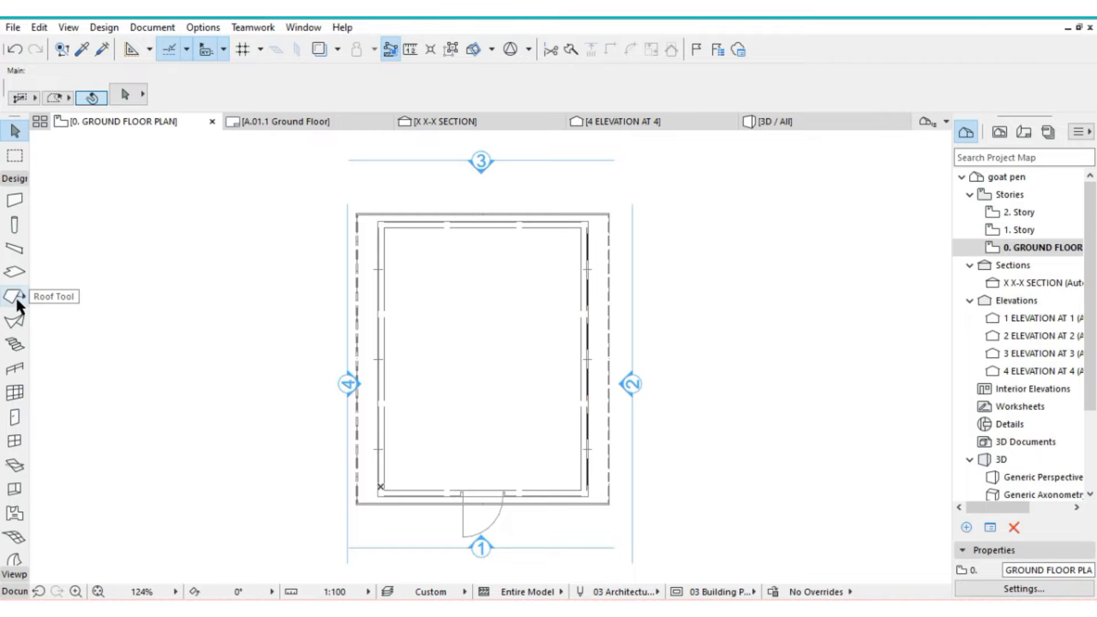
# Activate the Roof tool with the Rectangular Gable method and bring up its default settings
pyautogui.click(12, 296)
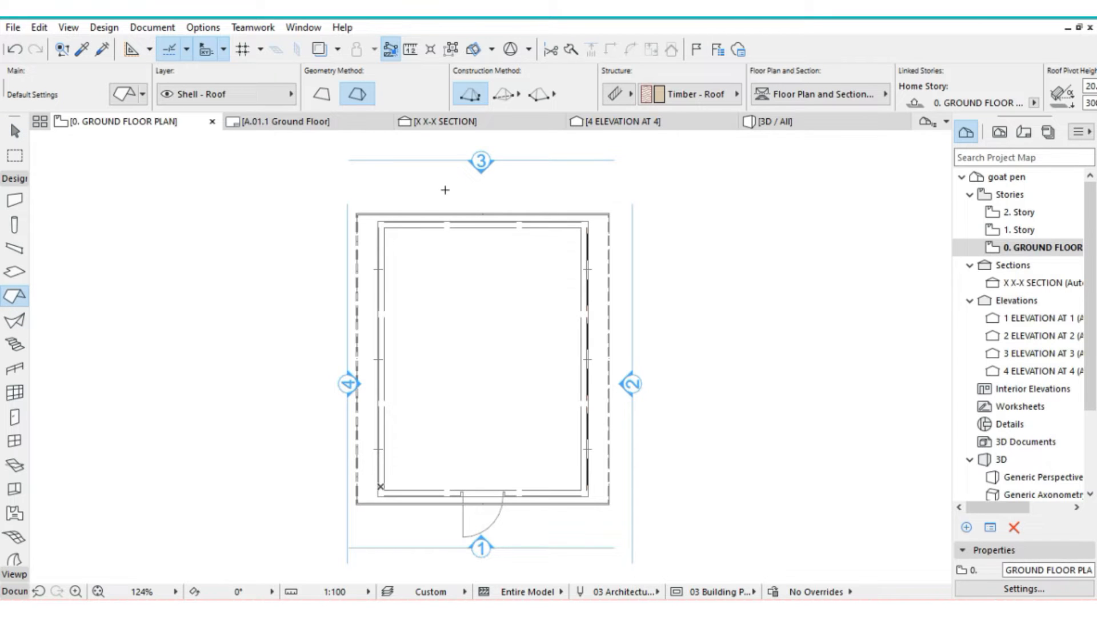
pyautogui.moveTo(355, 94)
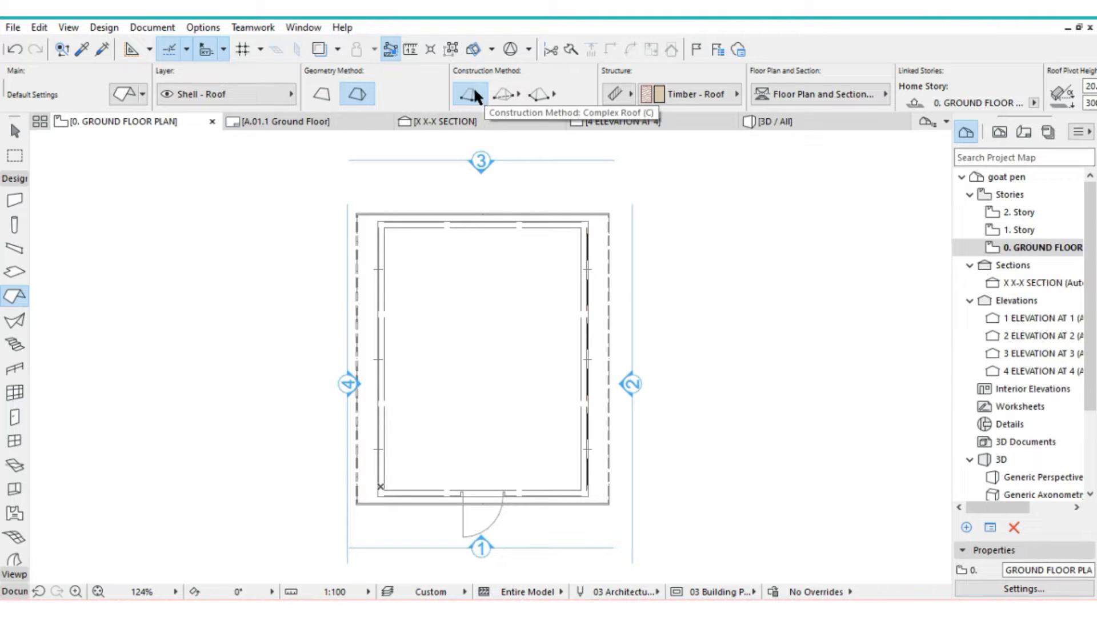
pyautogui.moveTo(500, 104)
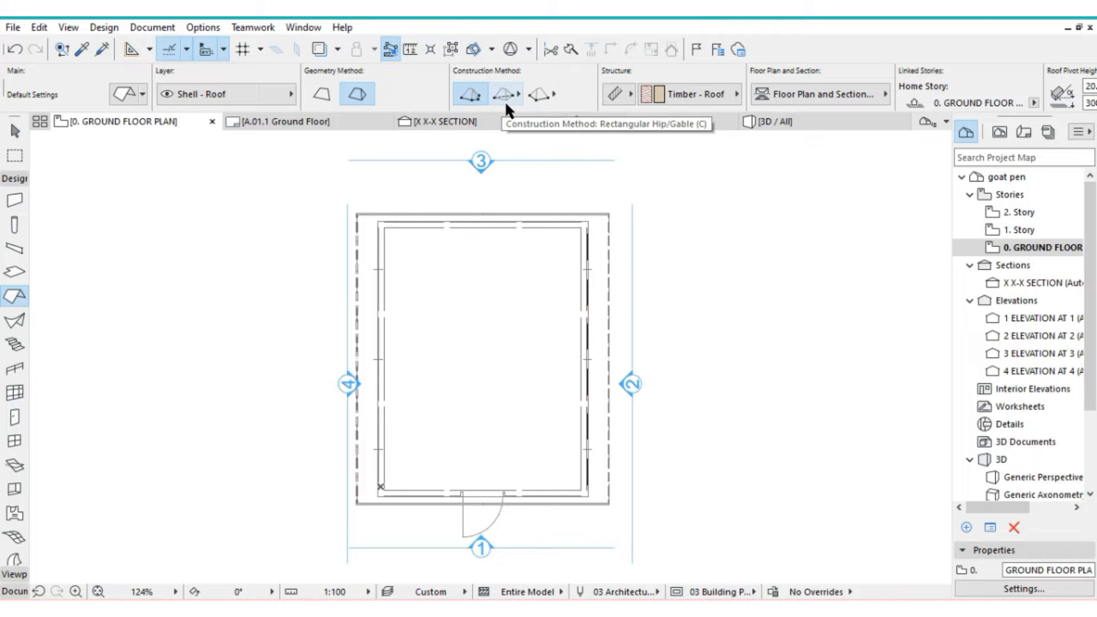
pyautogui.click(539, 93)
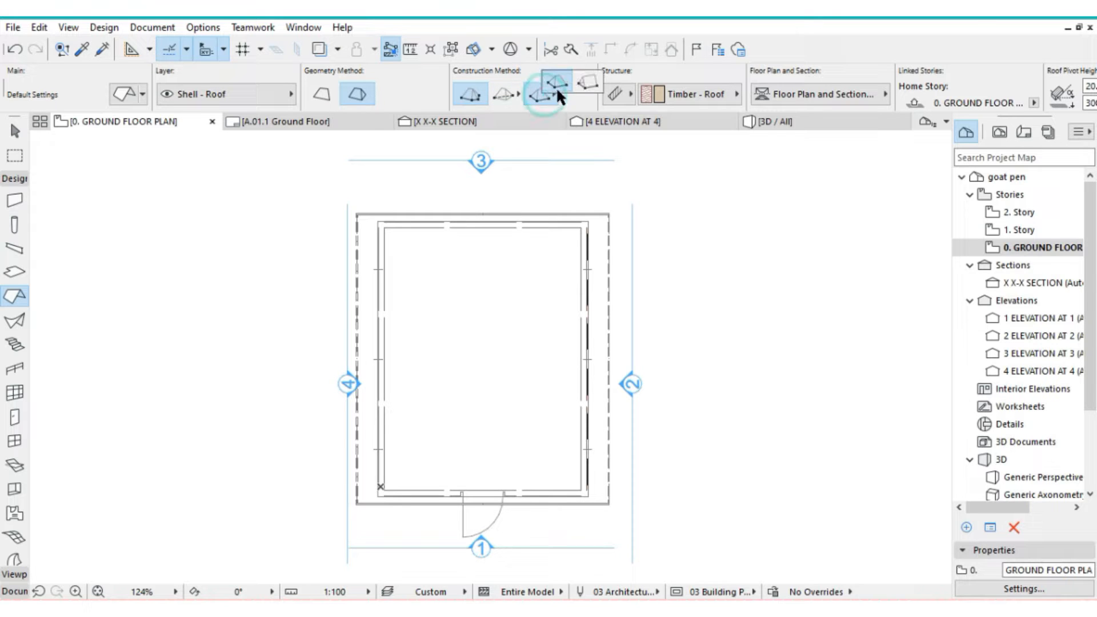
pyautogui.click(539, 94)
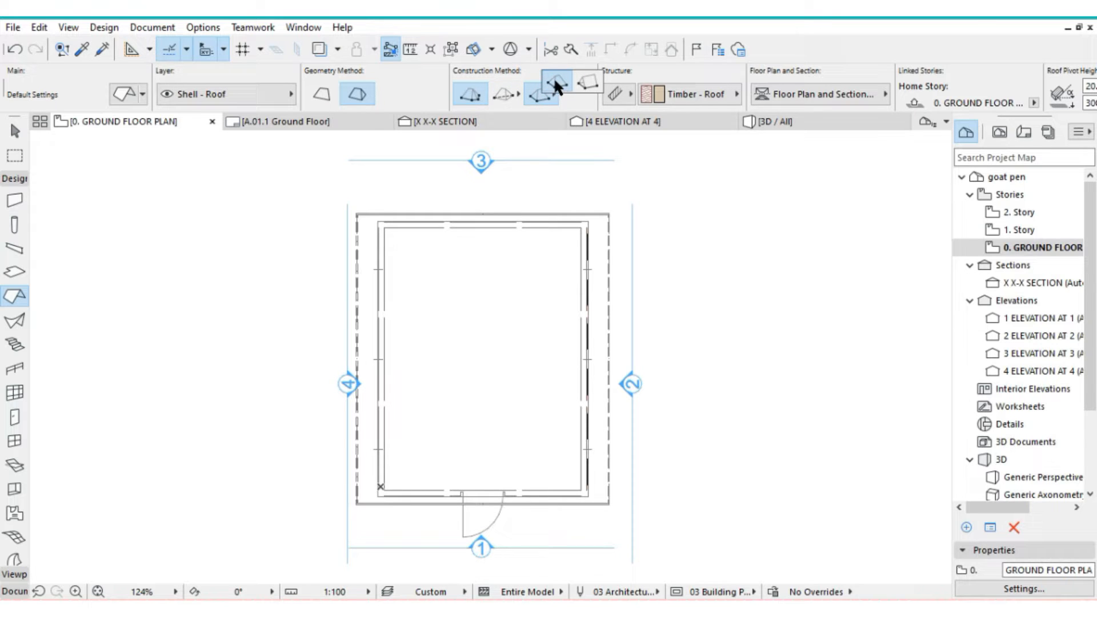
pyautogui.click(540, 94)
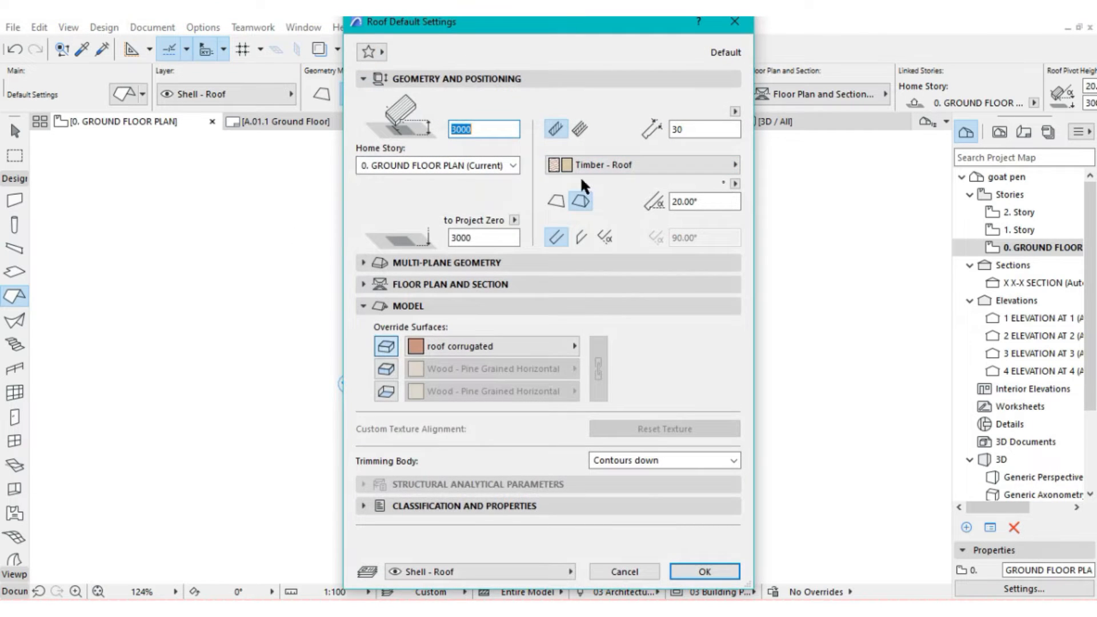
pyautogui.moveTo(713, 571)
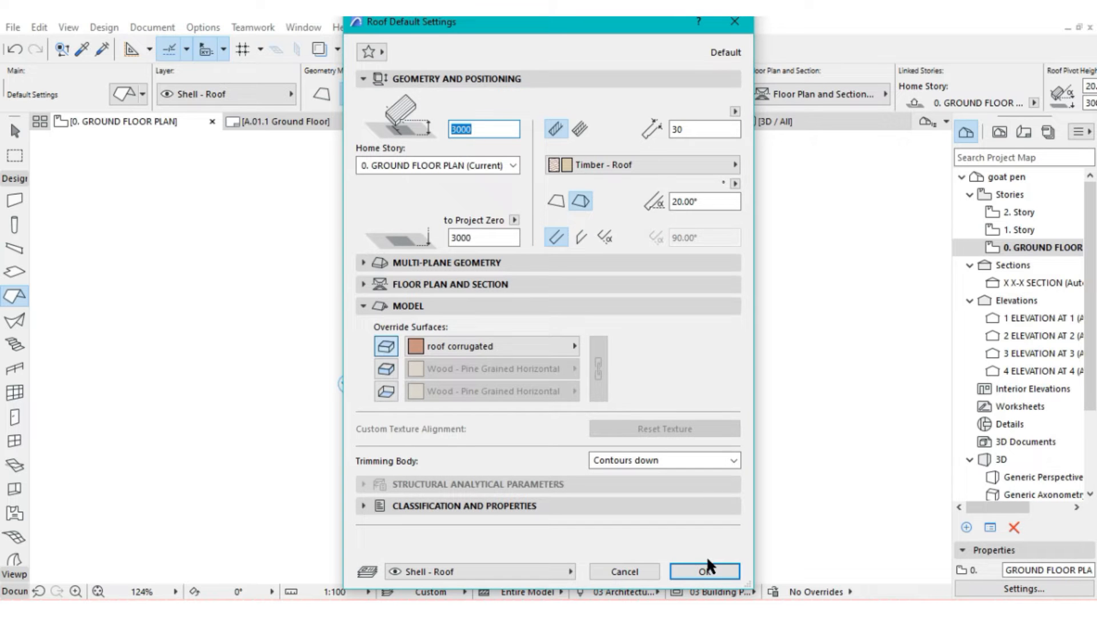
# Confirm the roof defaults, draw the gable roof over the walls and offset its edge 300 outward
pyautogui.click(701, 571)
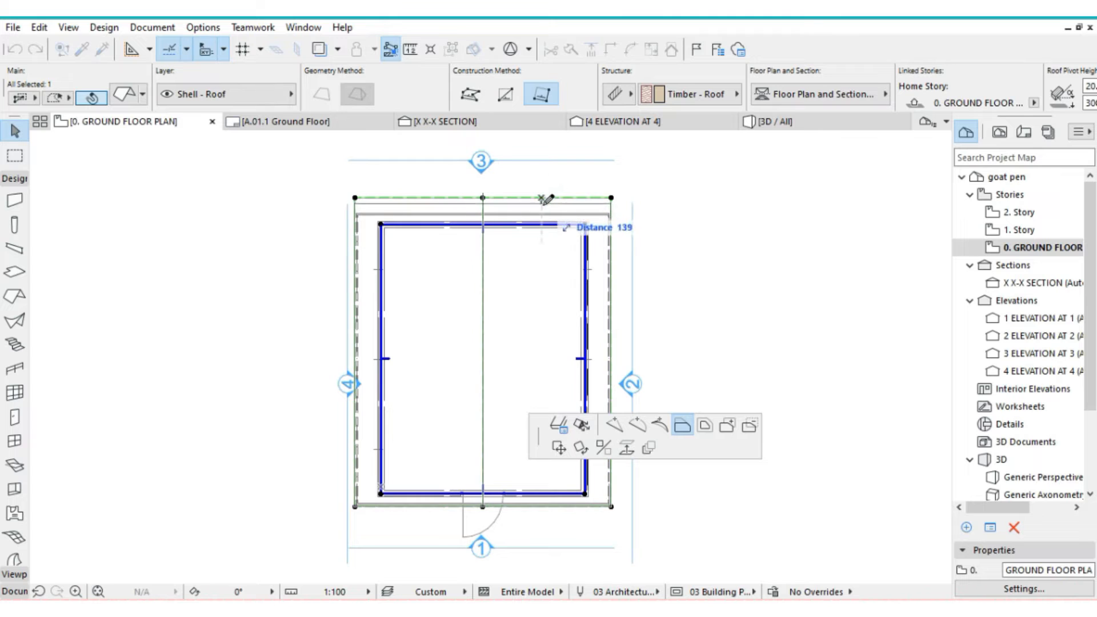
pyautogui.write('300')
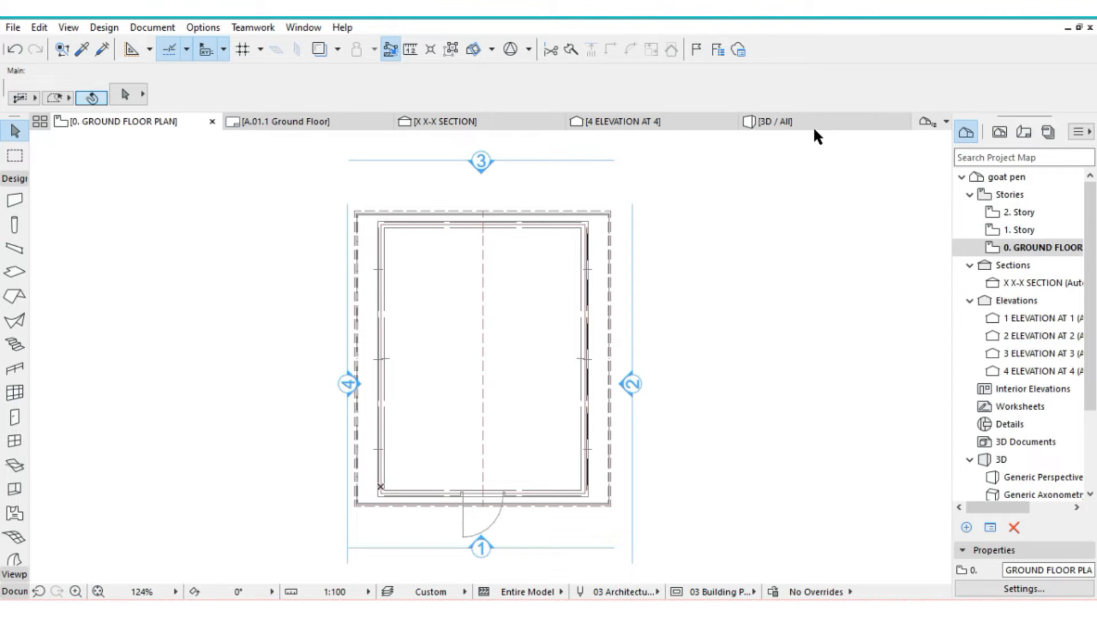
# Orbit the pen in 3D to see the roof, then select the walls poking above it
pyautogui.click(769, 121)
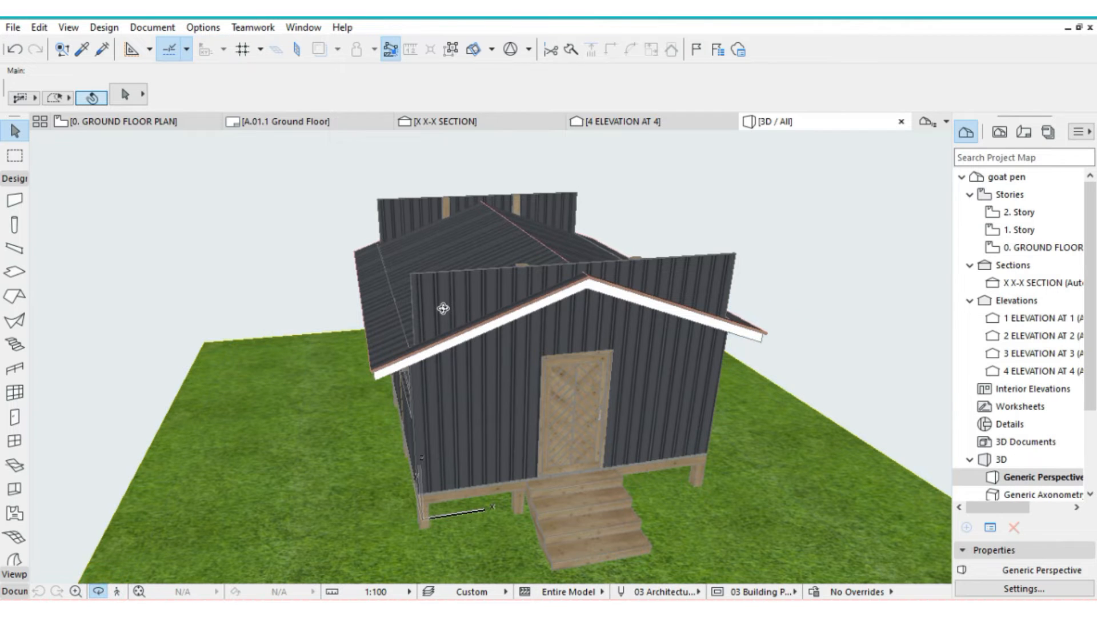
pyautogui.moveTo(441, 290); pyautogui.dragTo(490, 329)
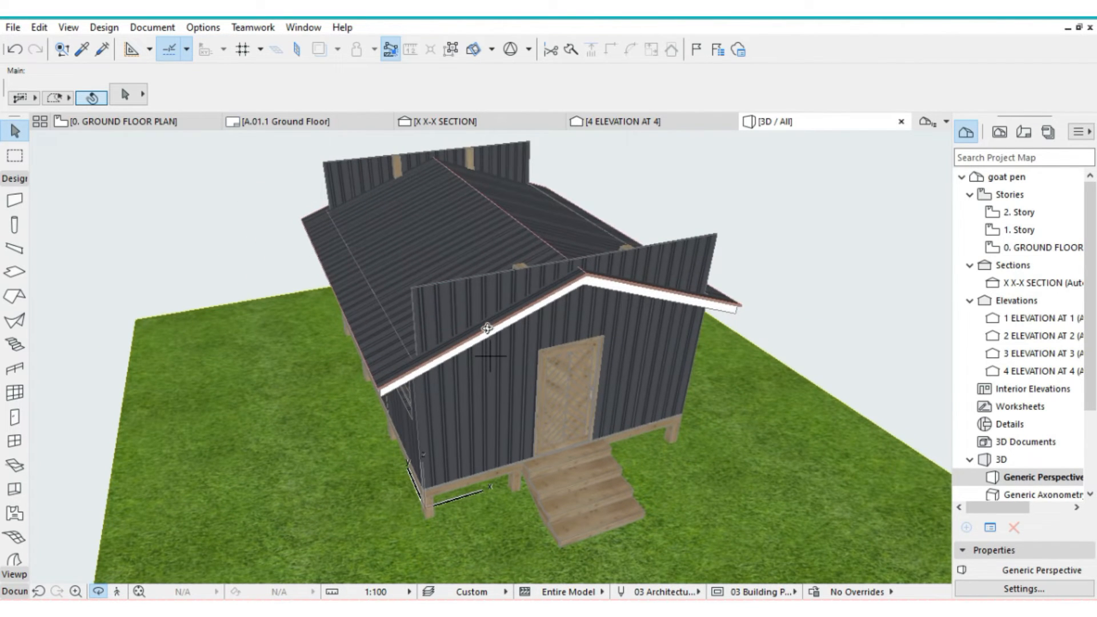
pyautogui.moveTo(490, 330); pyautogui.dragTo(554, 316)
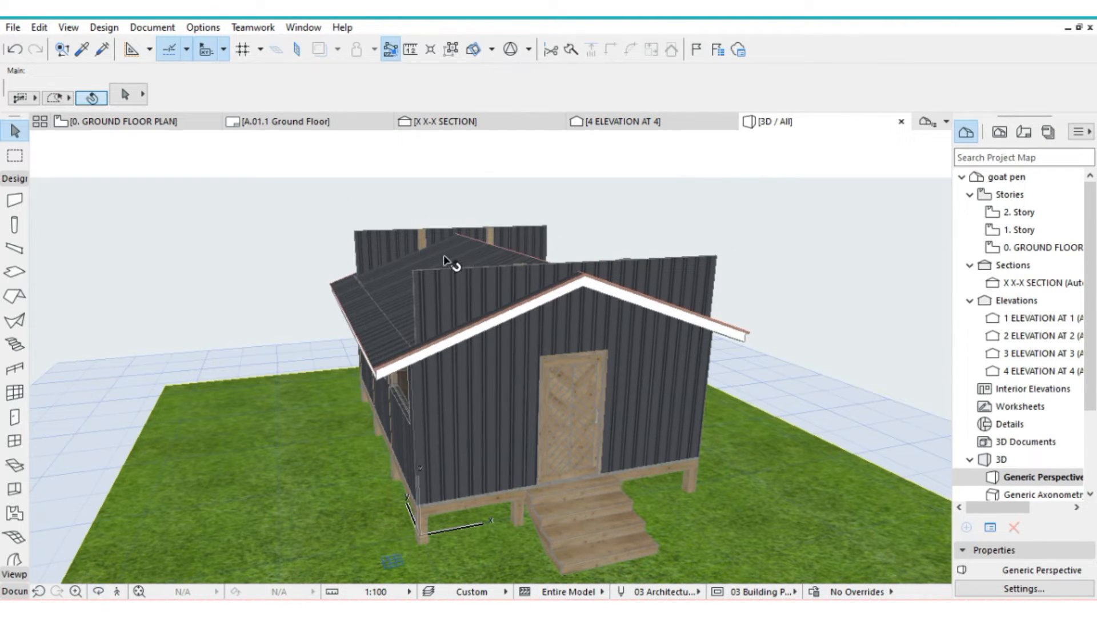
pyautogui.moveTo(481, 308)
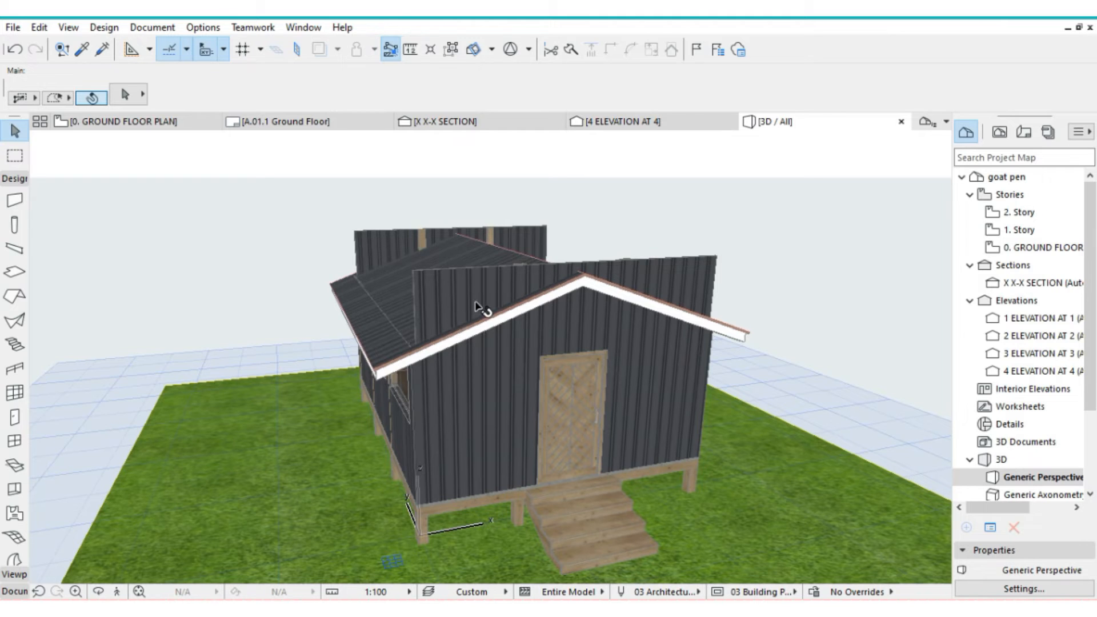
pyautogui.click(16, 196)
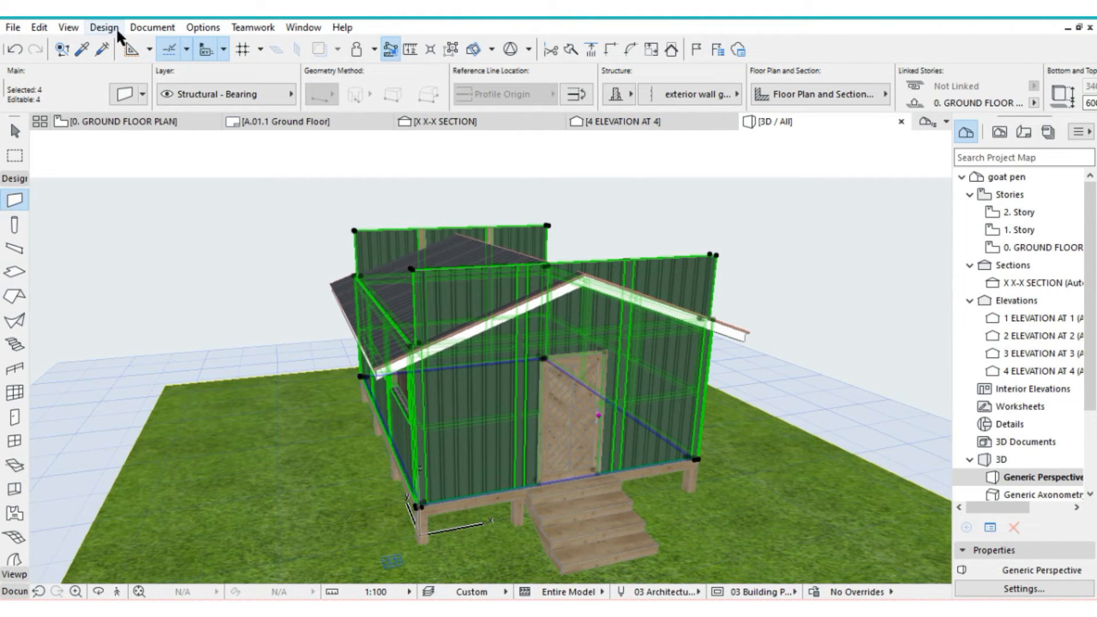
# Launch Solid Element Operations from the Design menu for the selected walls
pyautogui.click(103, 11)
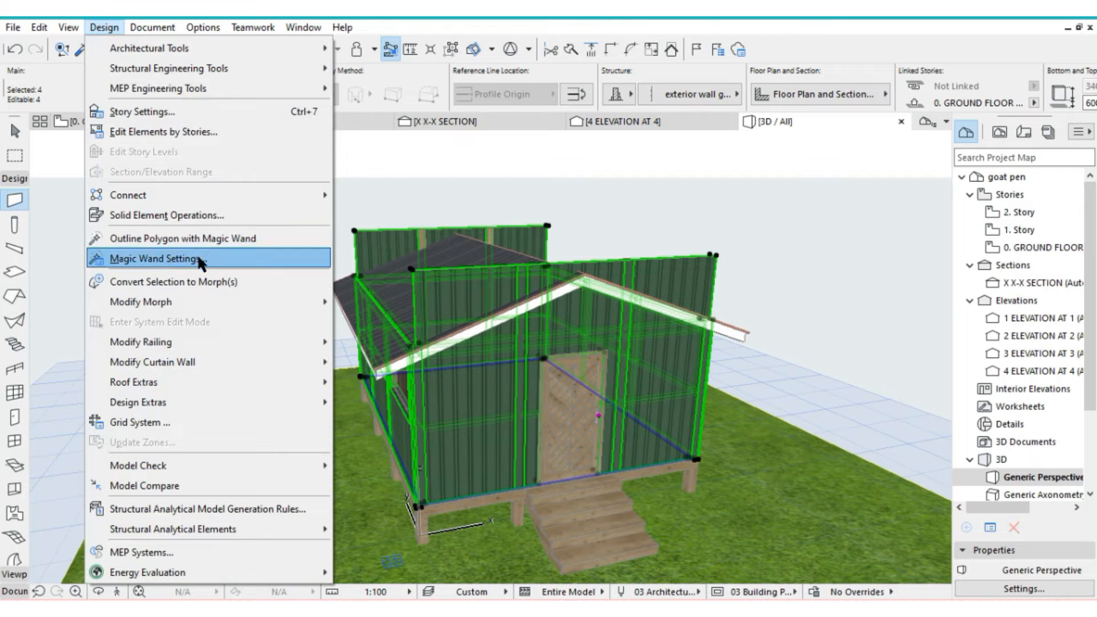
pyautogui.moveTo(183, 225)
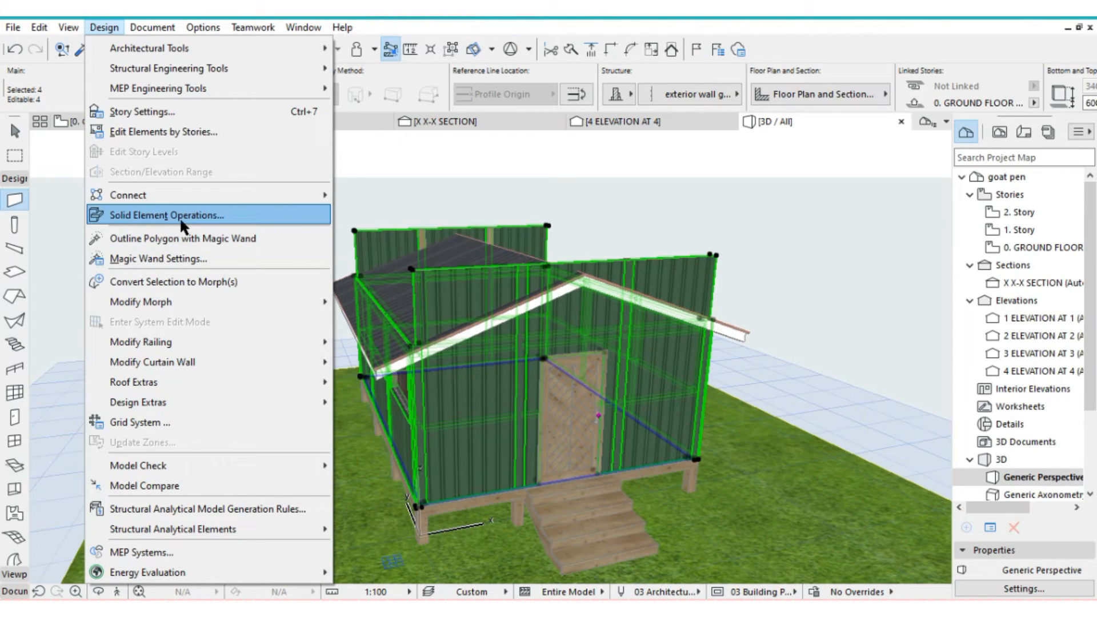
pyautogui.click(163, 215)
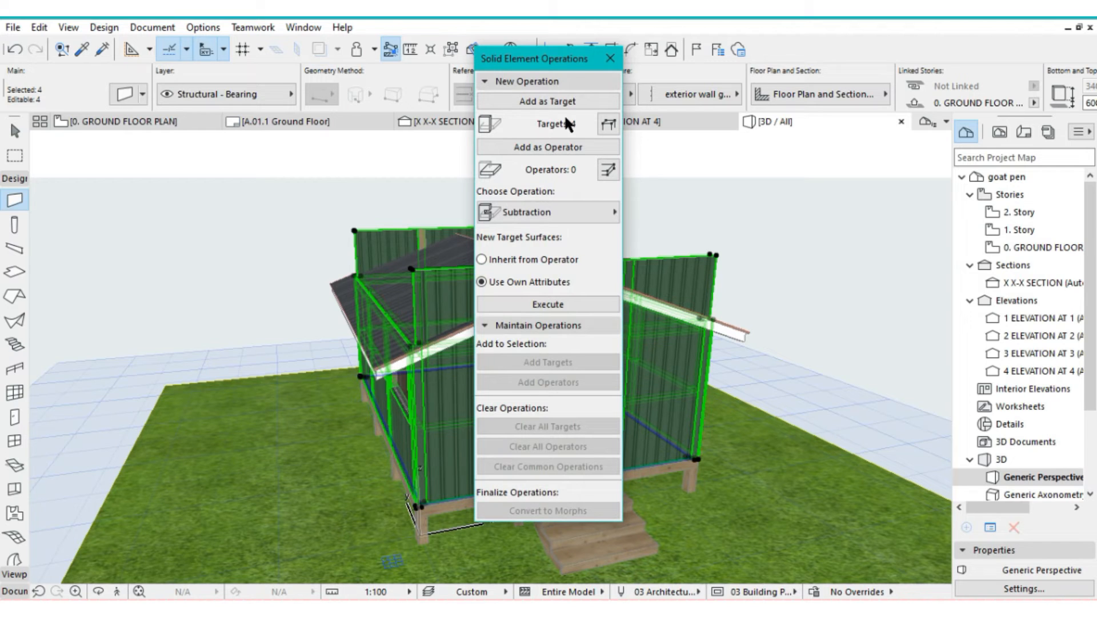
# Set the four walls as targets, the roof as operator, and run Subtraction with upward extrusion
pyautogui.click(549, 101)
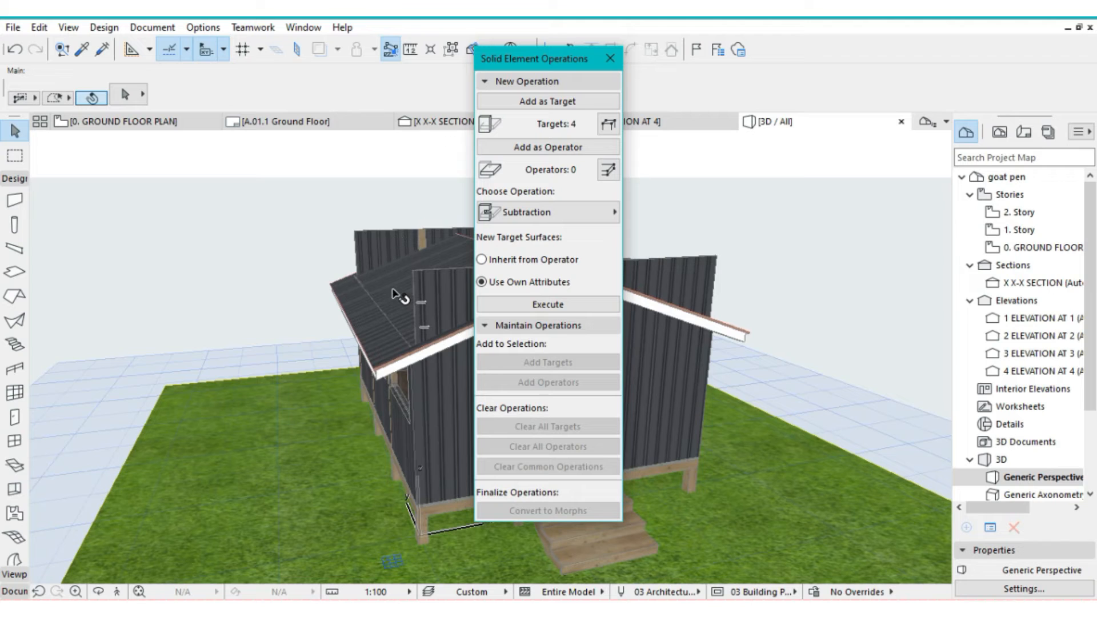
pyautogui.moveTo(396, 294)
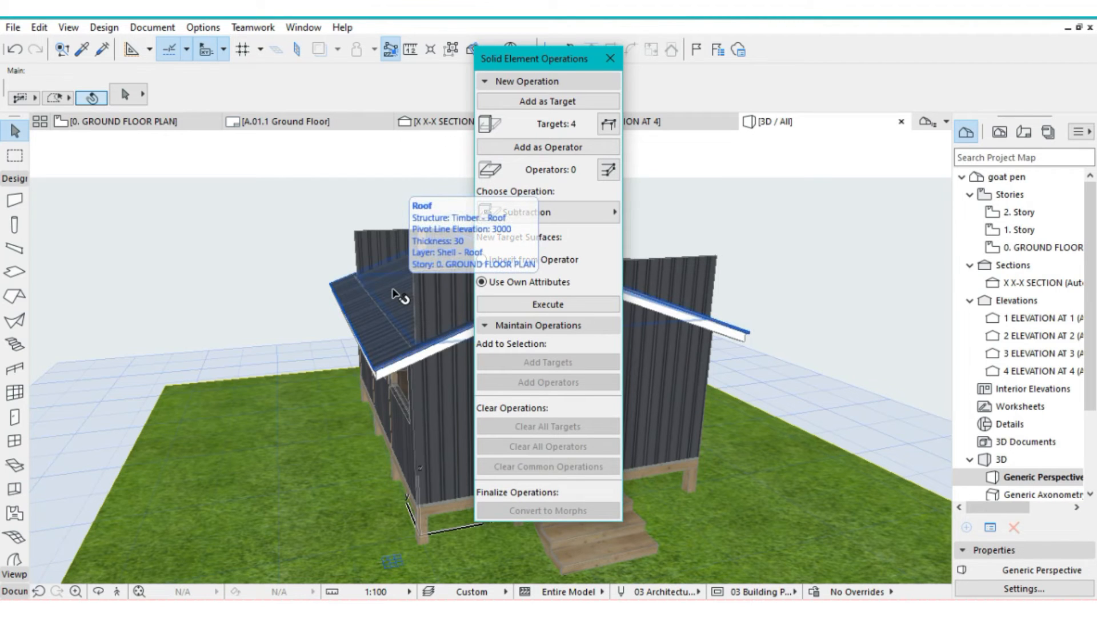
pyautogui.click(392, 294)
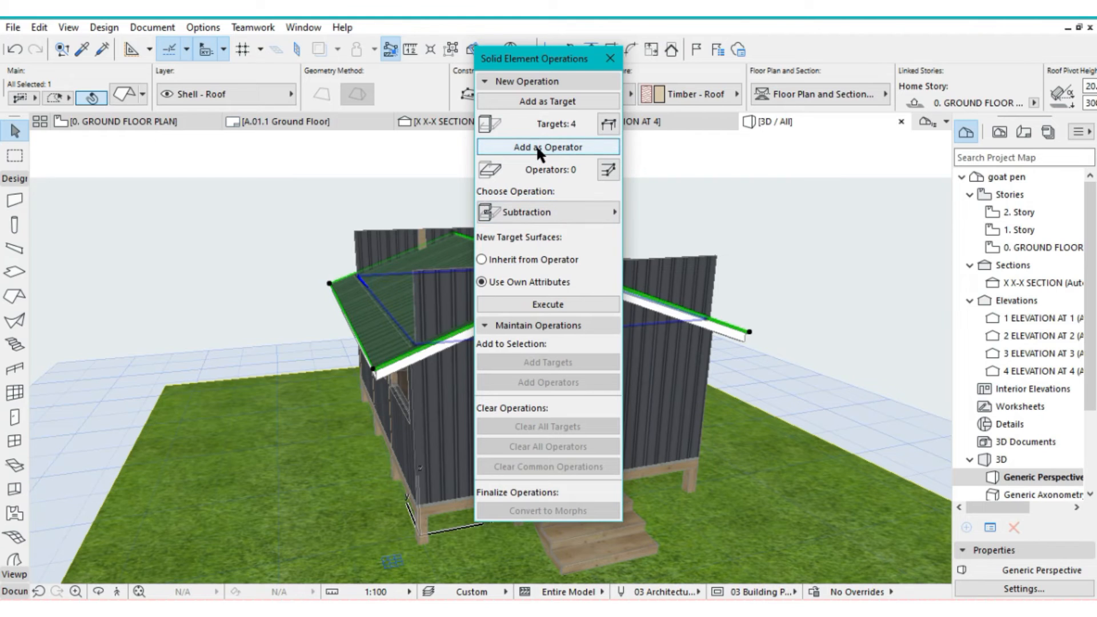
pyautogui.click(548, 146)
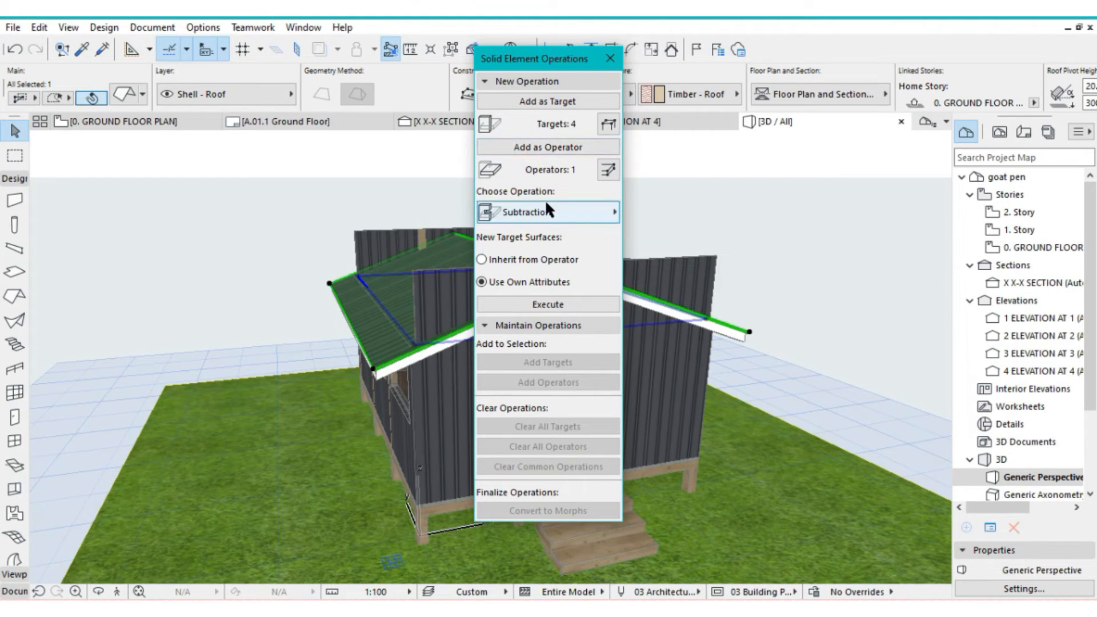
pyautogui.click(549, 213)
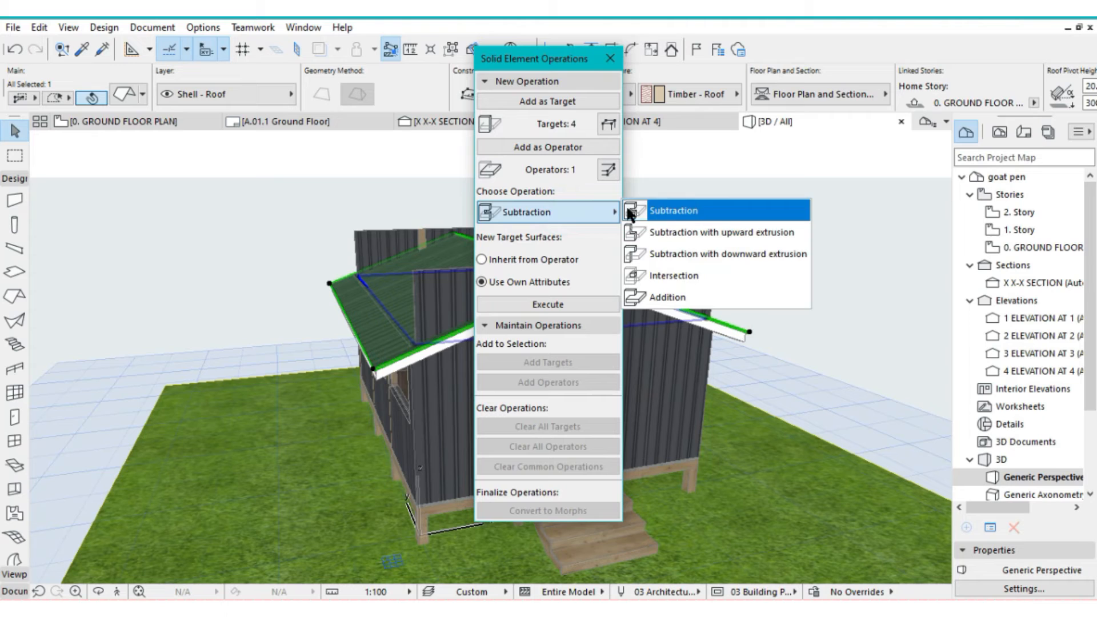
pyautogui.moveTo(692, 238)
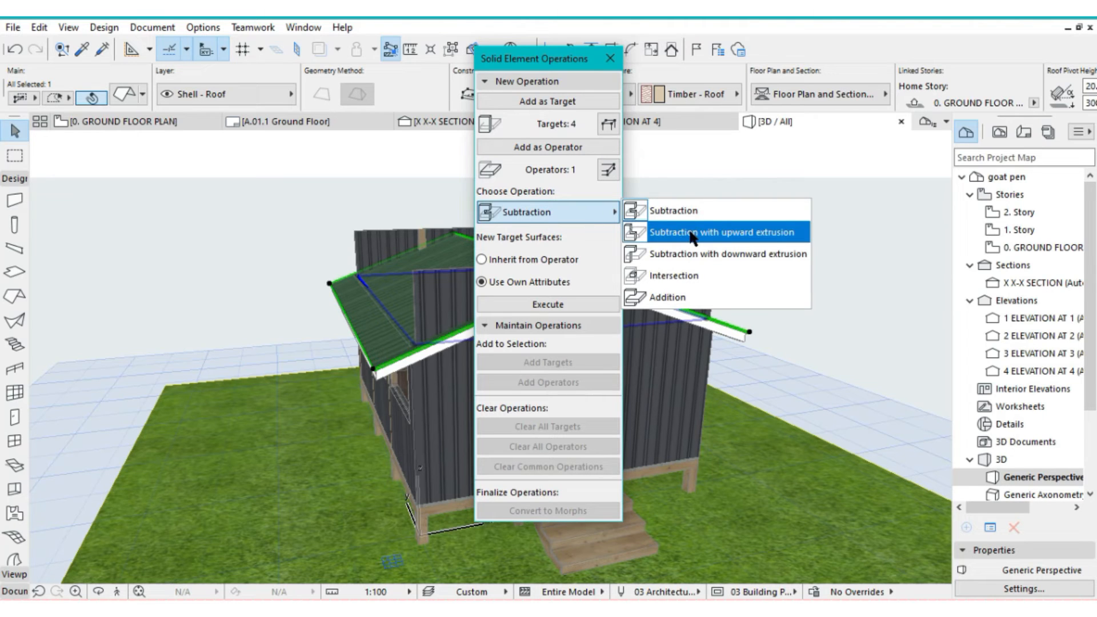
pyautogui.click(702, 232)
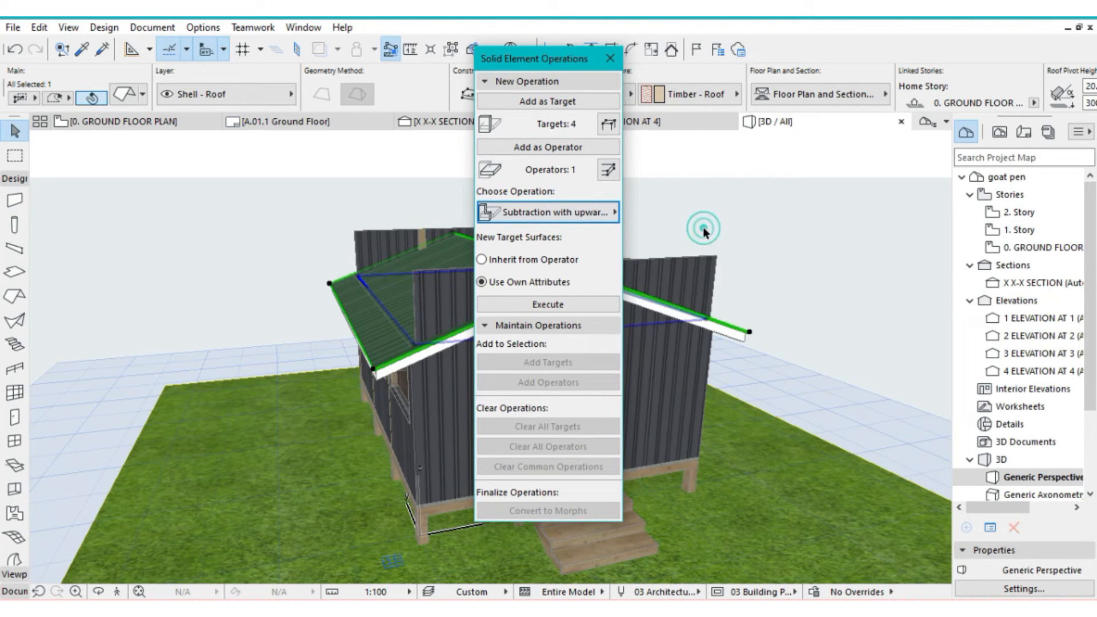
pyautogui.click(547, 304)
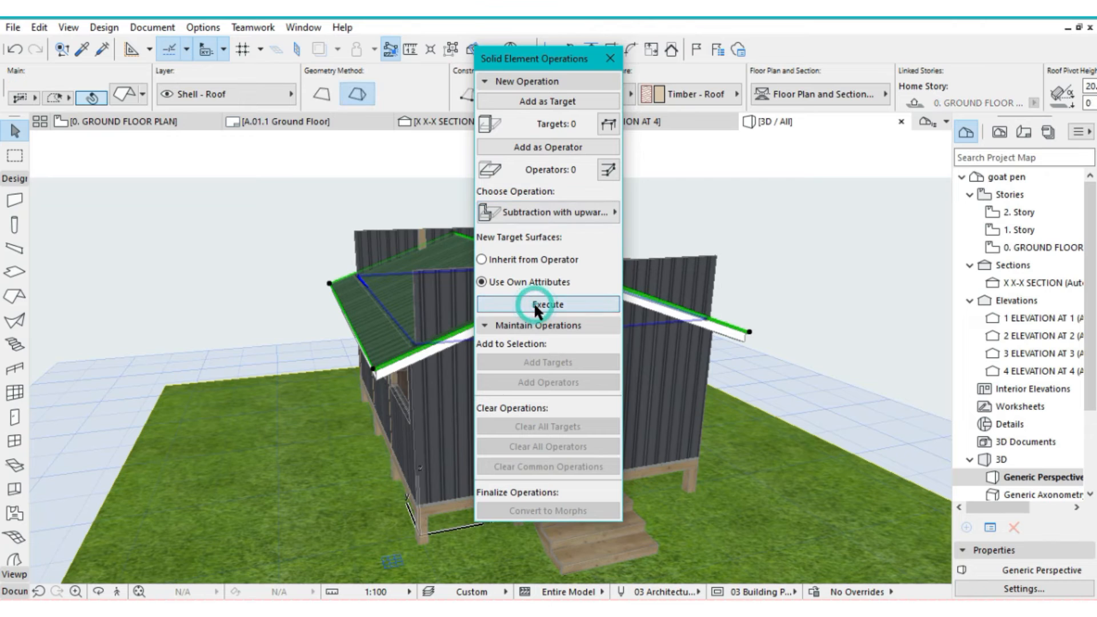
pyautogui.click(546, 304)
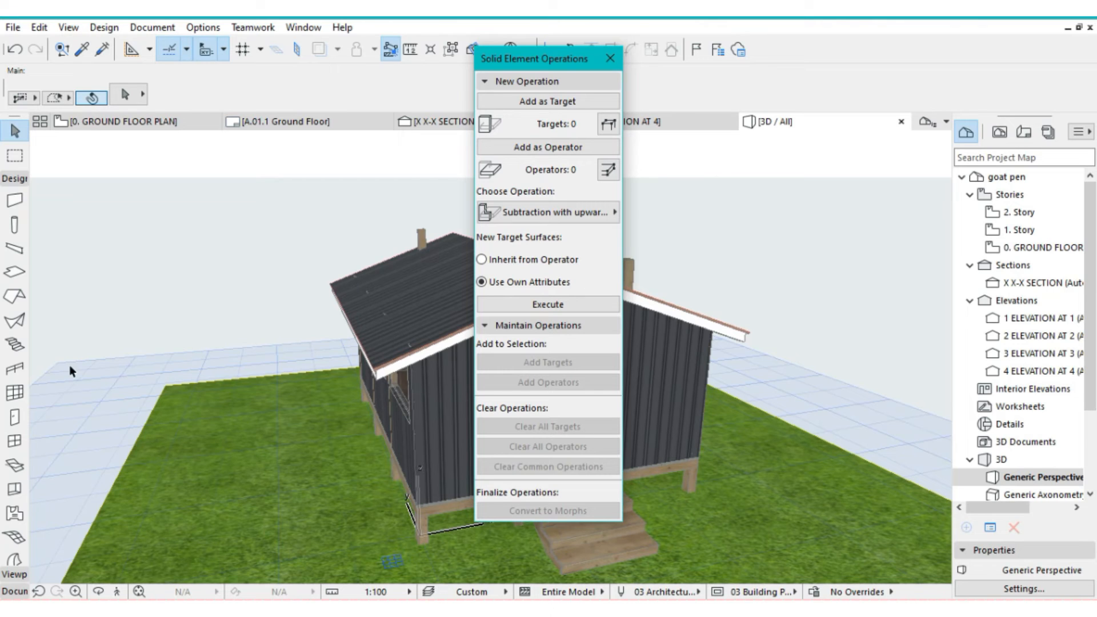
pyautogui.moveTo(13, 225)
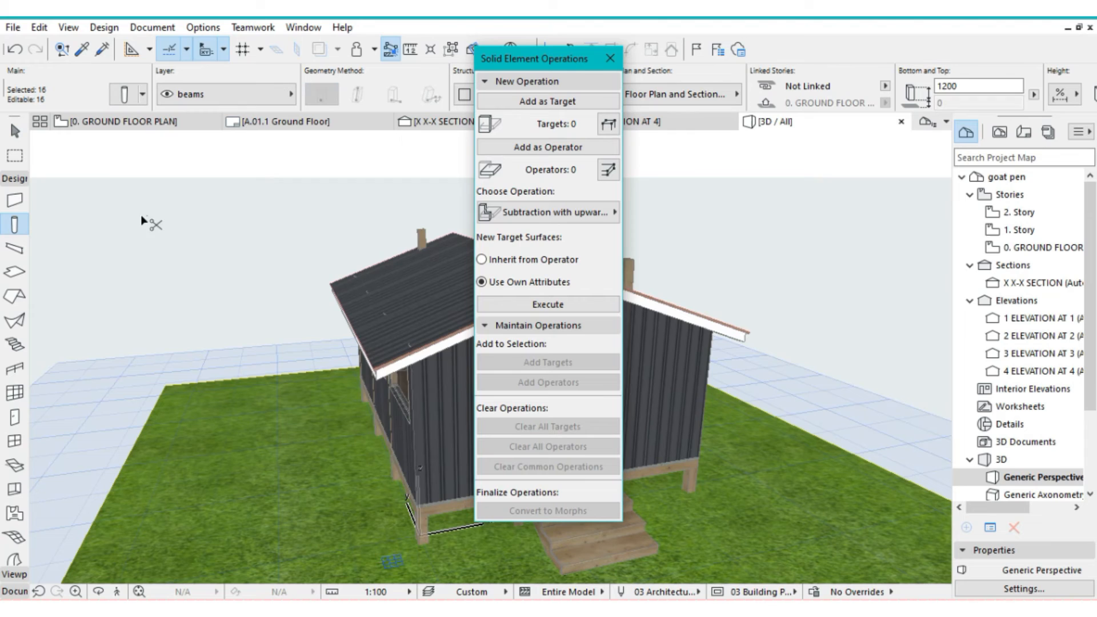
# Set the sixteen columns as targets, the roof as operator, and run Subtraction with upward extrusion
pyautogui.click(547, 100)
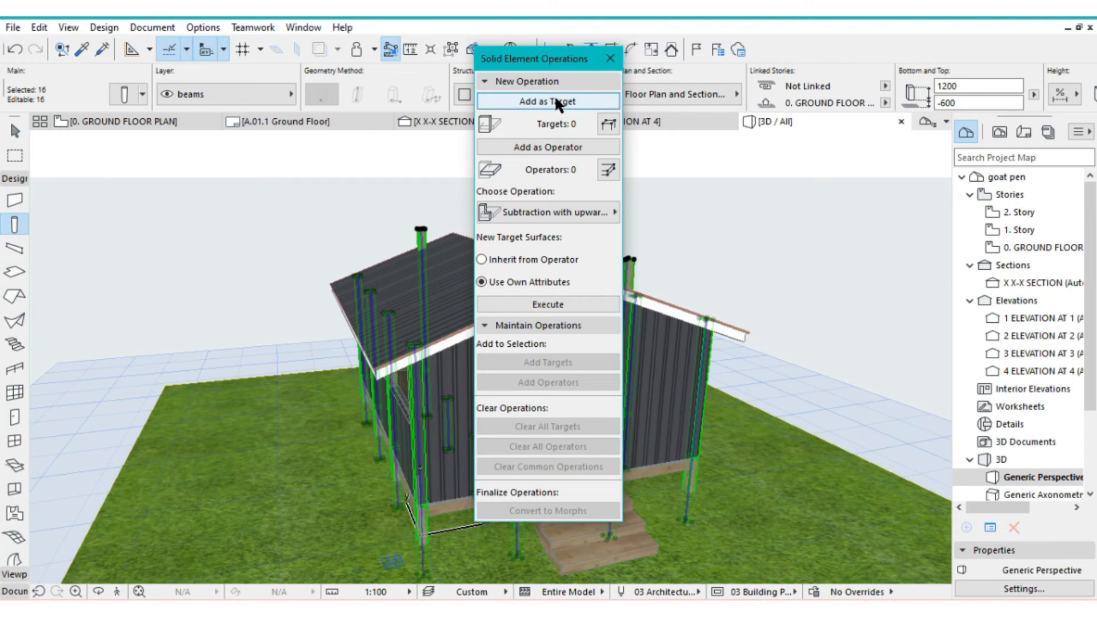
pyautogui.click(548, 100)
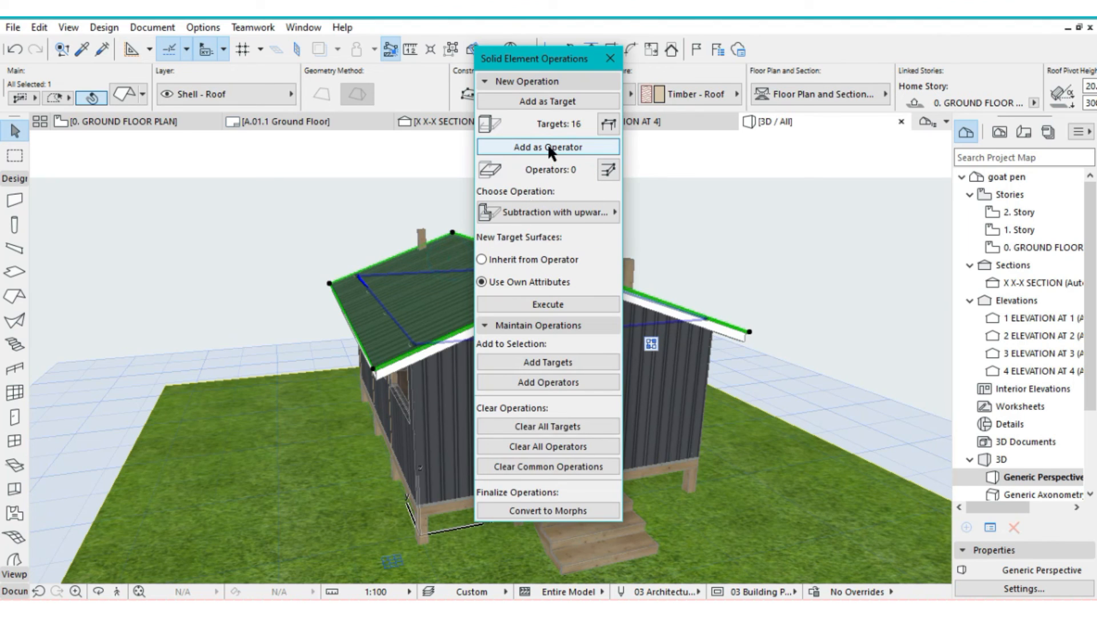
pyautogui.click(549, 148)
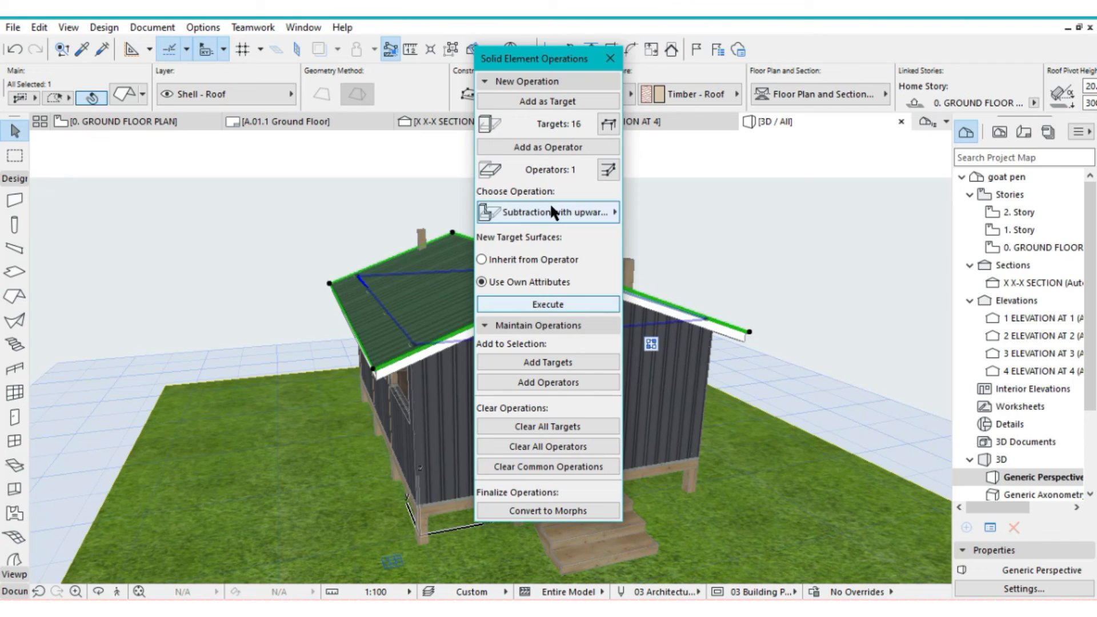
pyautogui.click(548, 212)
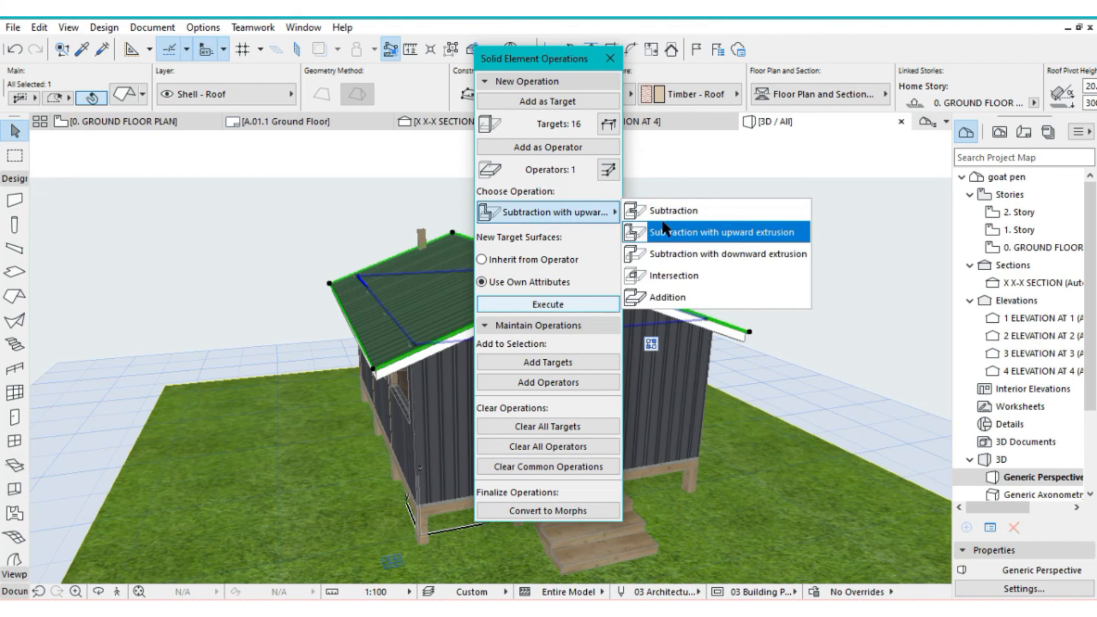
pyautogui.click(546, 304)
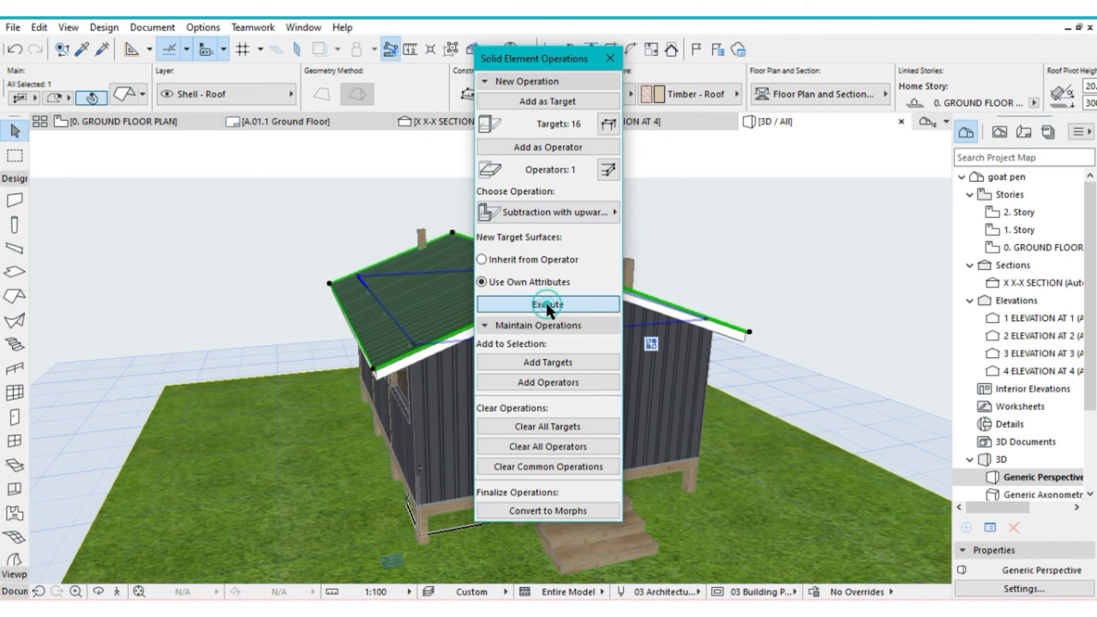
pyautogui.click(547, 304)
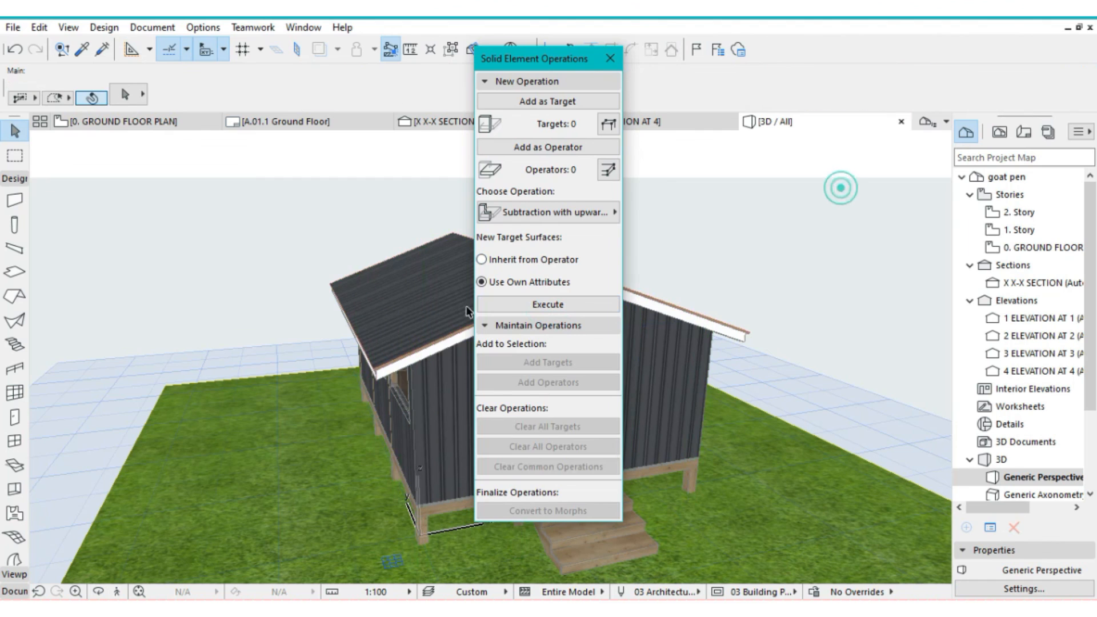